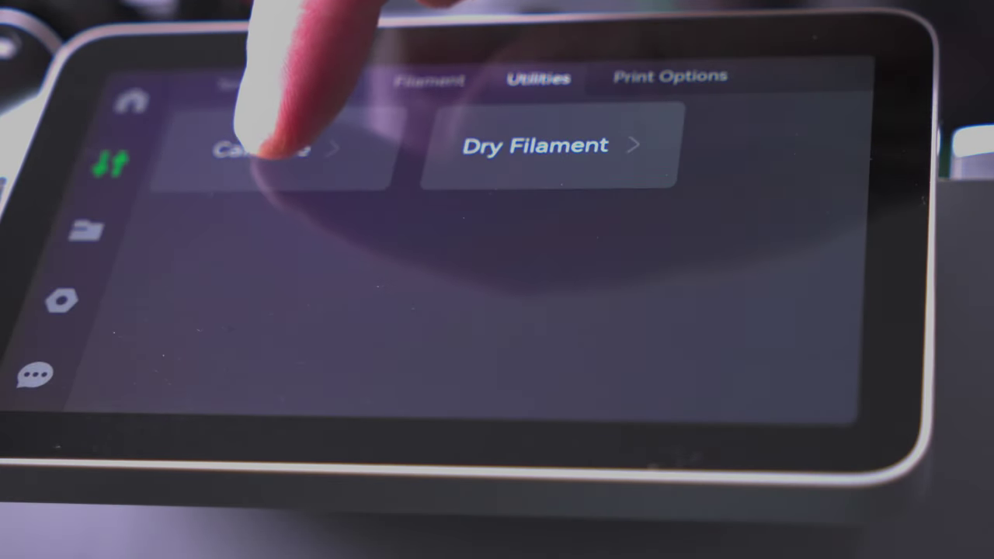
- Open Calibration from Utilities to show bed leveling, Micro Lidar and resonance steps checked
left_click(264, 148)
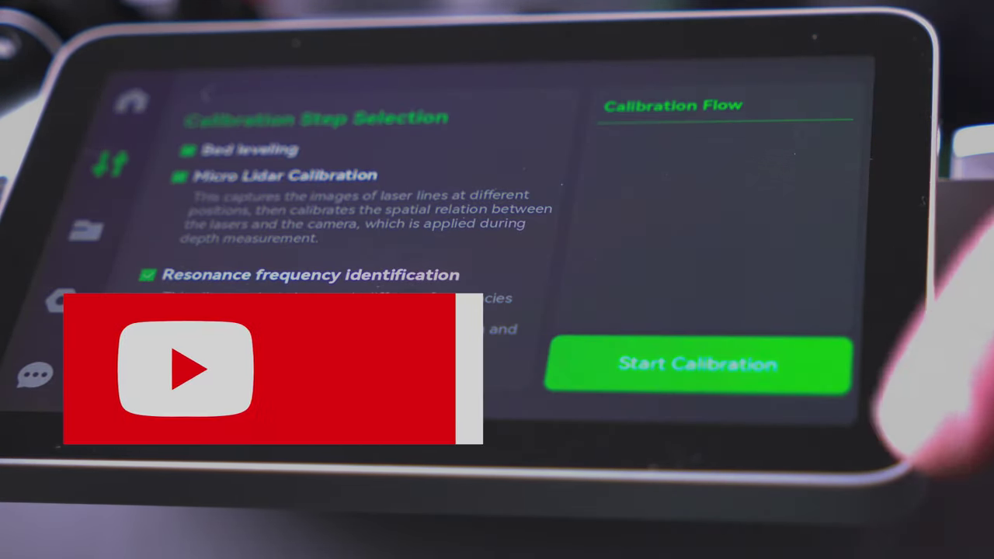